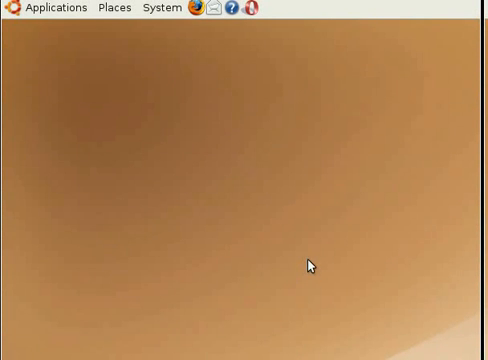
{"action": "mouse_move", "coordinate": [58, 7]}
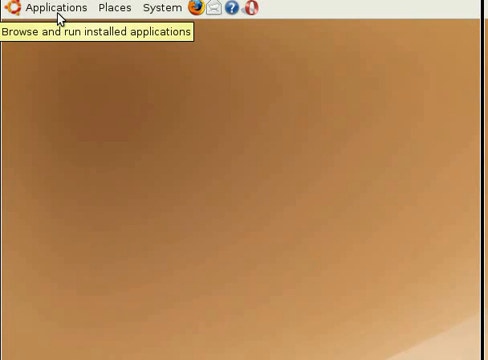
Browse the Applications menu categories, then bring up the Places list.
{"action": "left_click", "coordinate": [55, 7]}
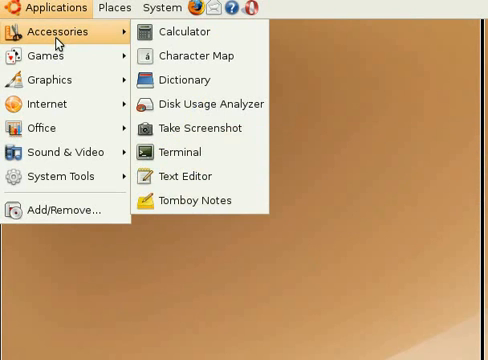
{"action": "mouse_move", "coordinate": [46, 75]}
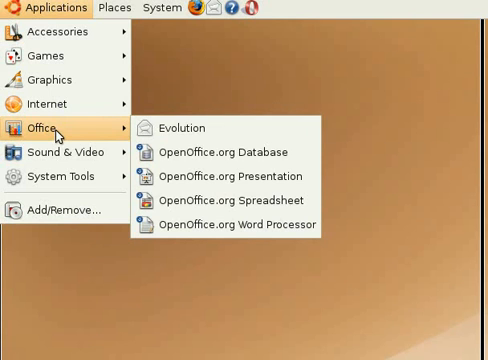
{"action": "mouse_move", "coordinate": [60, 153]}
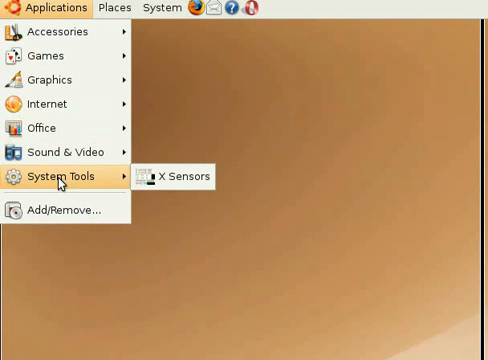
{"action": "mouse_move", "coordinate": [60, 209]}
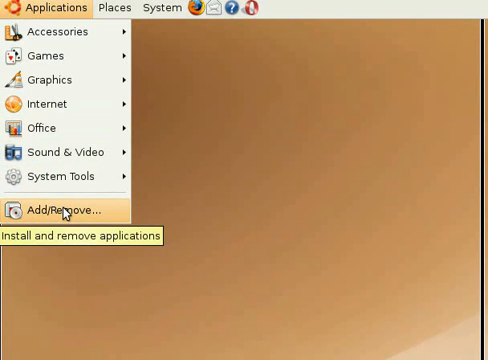
{"action": "left_click", "coordinate": [121, 8]}
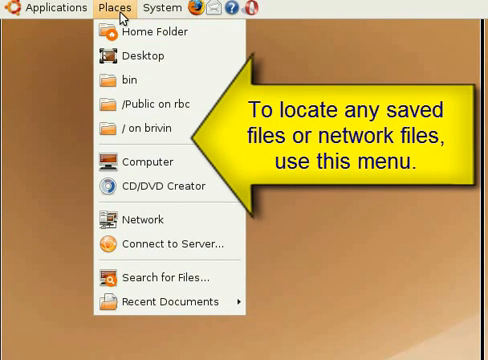
{"action": "mouse_move", "coordinate": [150, 31]}
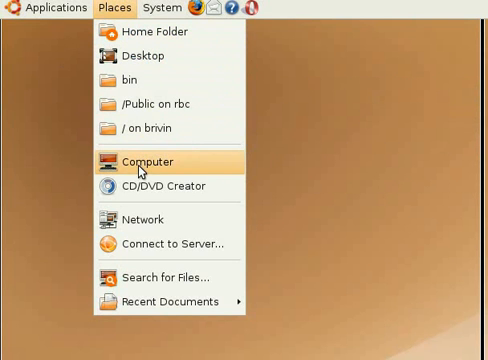
{"action": "mouse_move", "coordinate": [147, 186]}
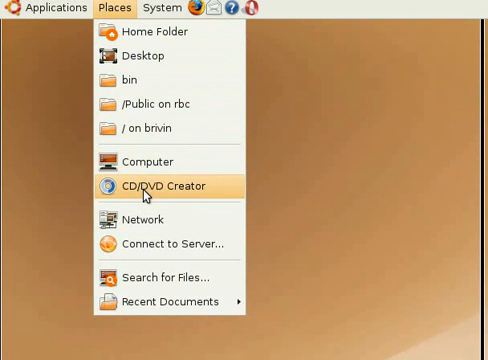
{"action": "mouse_move", "coordinate": [168, 33]}
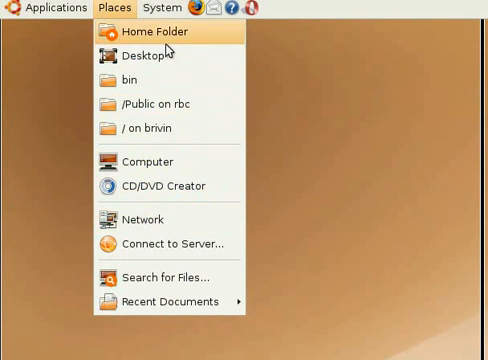
Bring up the System menu with its Preferences and Administration lists.
{"action": "left_click", "coordinate": [163, 7]}
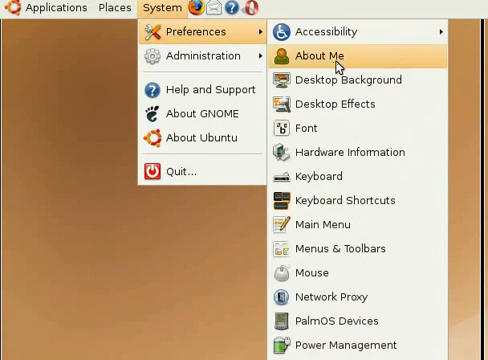
{"action": "mouse_move", "coordinate": [340, 104]}
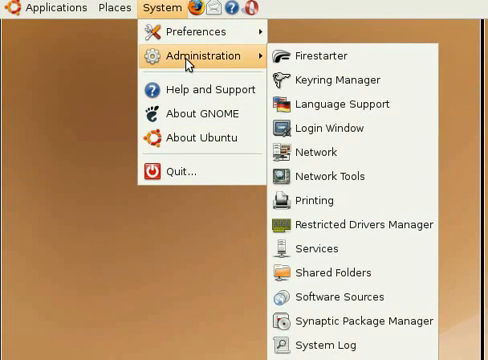
{"action": "mouse_move", "coordinate": [340, 128]}
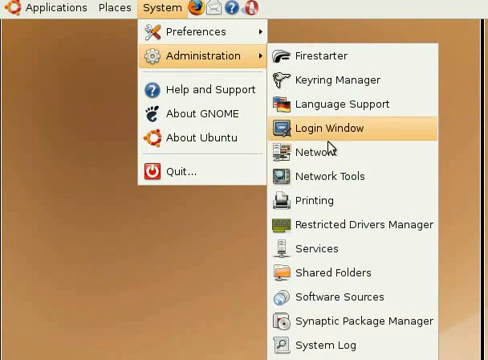
{"action": "mouse_move", "coordinate": [340, 79]}
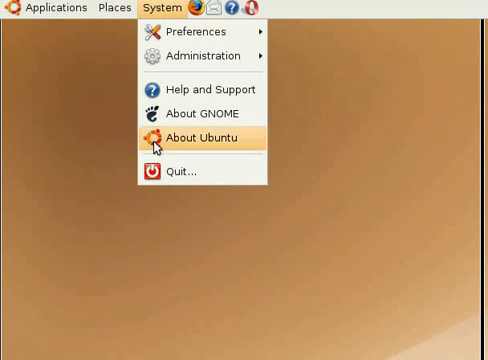
{"action": "mouse_move", "coordinate": [183, 210]}
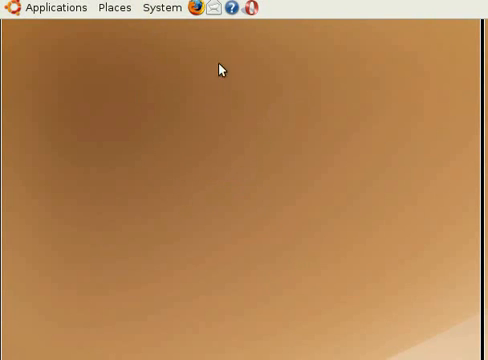
{"action": "mouse_move", "coordinate": [203, 10]}
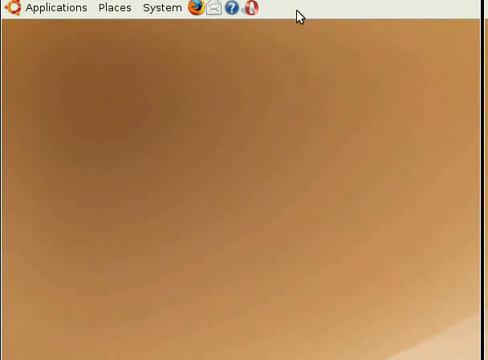
Reopen the Applications menu listing Accessories, Games, Graphics, Internet and Office.
{"action": "left_click", "coordinate": [52, 7]}
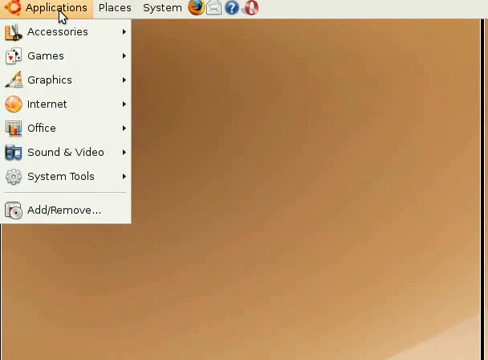